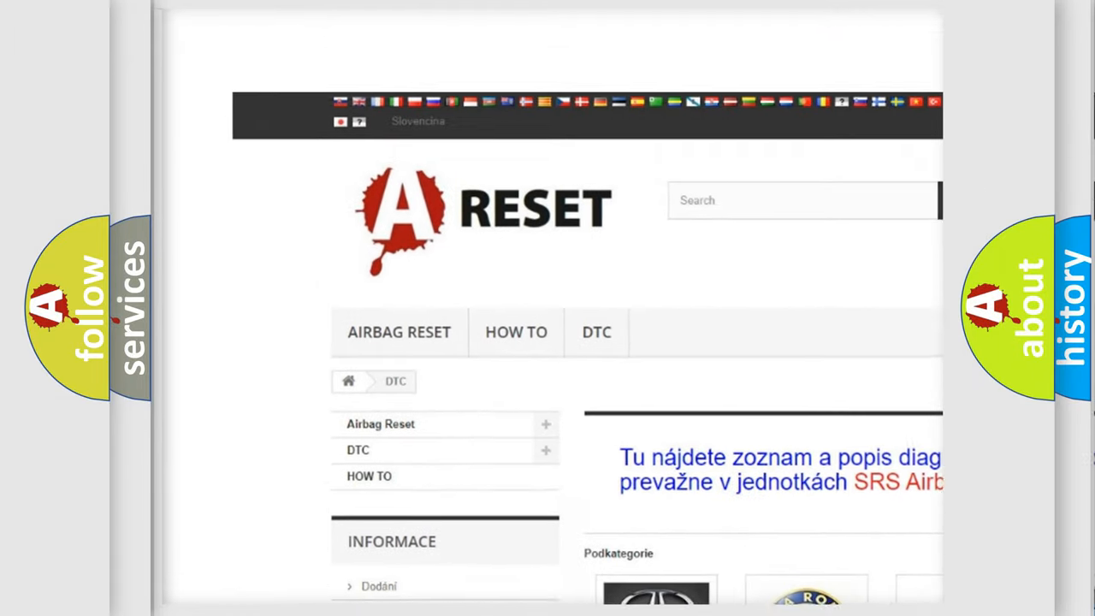
scroll("down", 3)
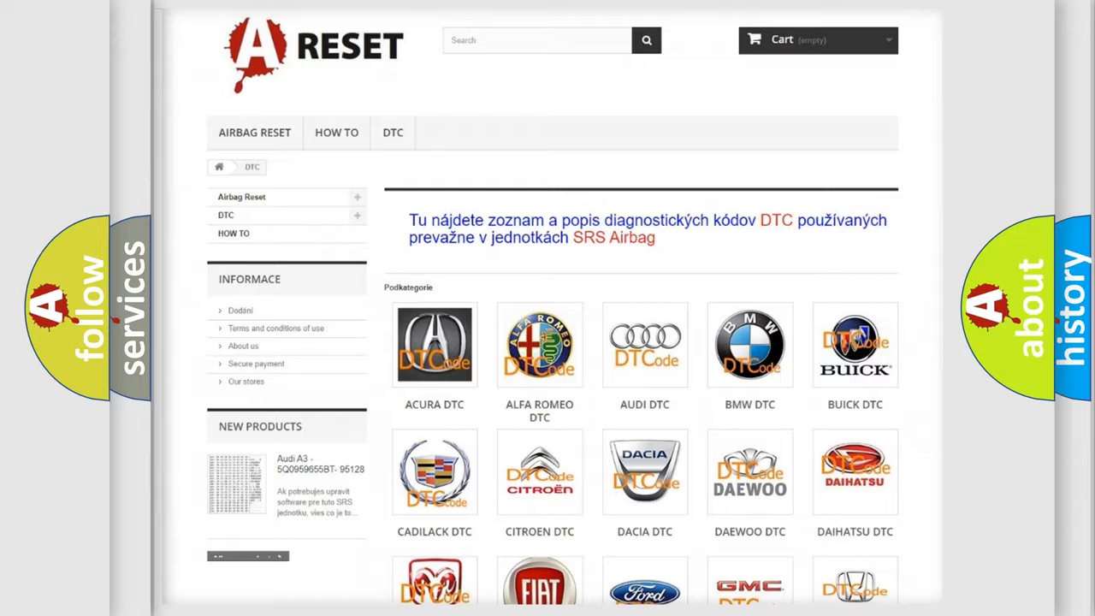
scroll("down", 3)
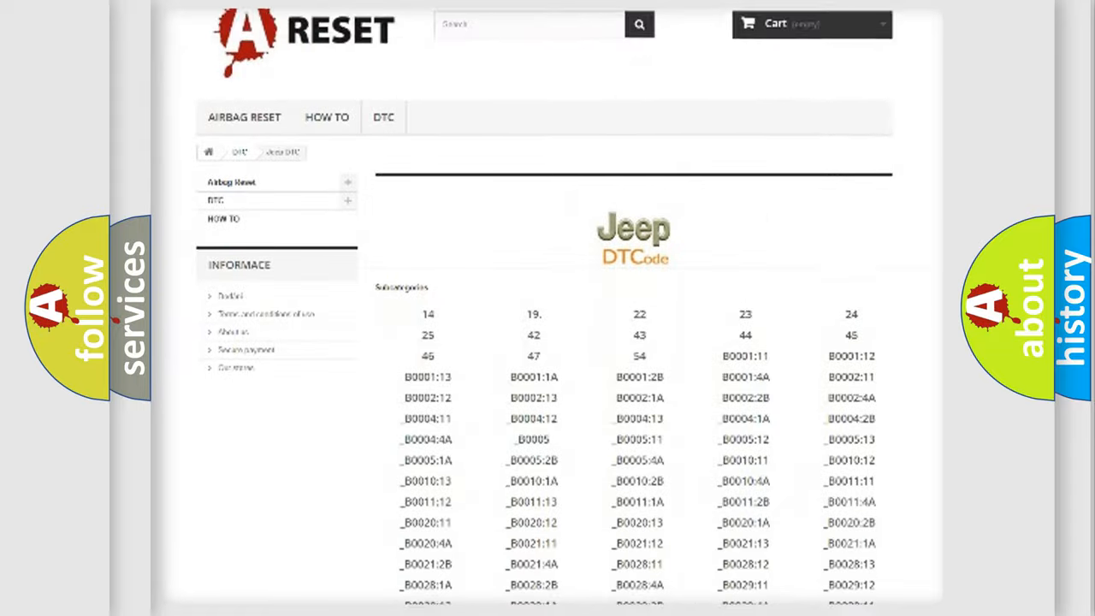
scroll("down", 3)
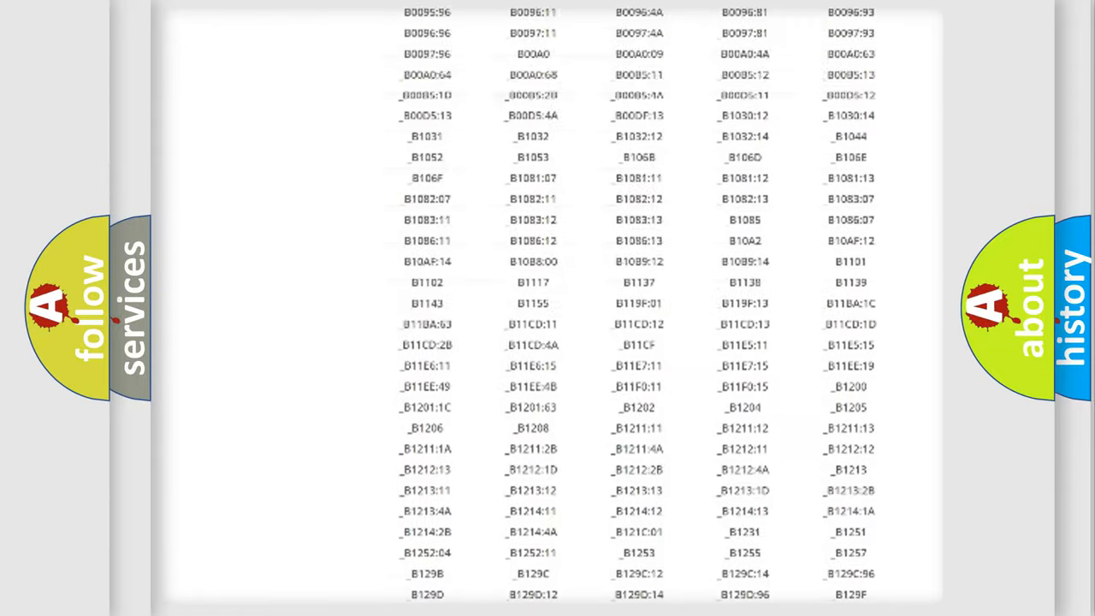
scroll("up", 3)
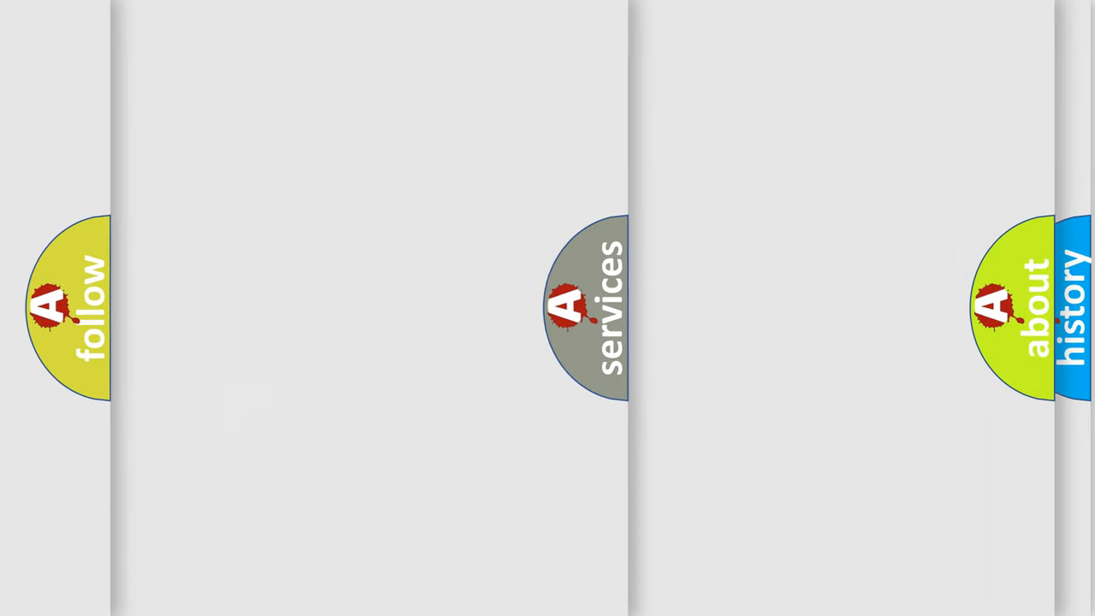
left_click(573, 316)
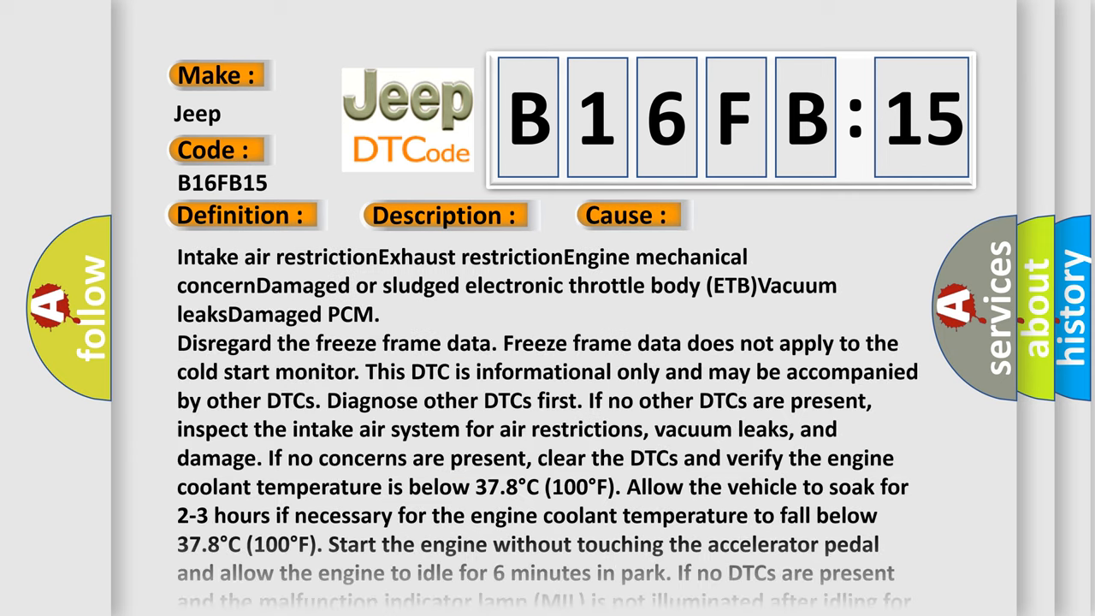
scroll("down", 3)
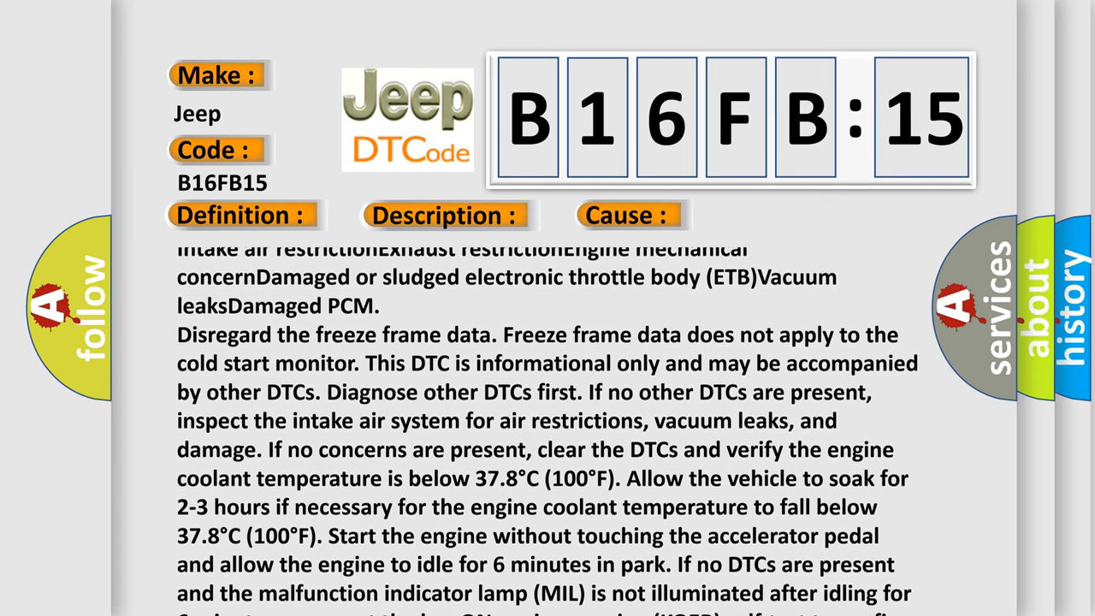
scroll("down", 3)
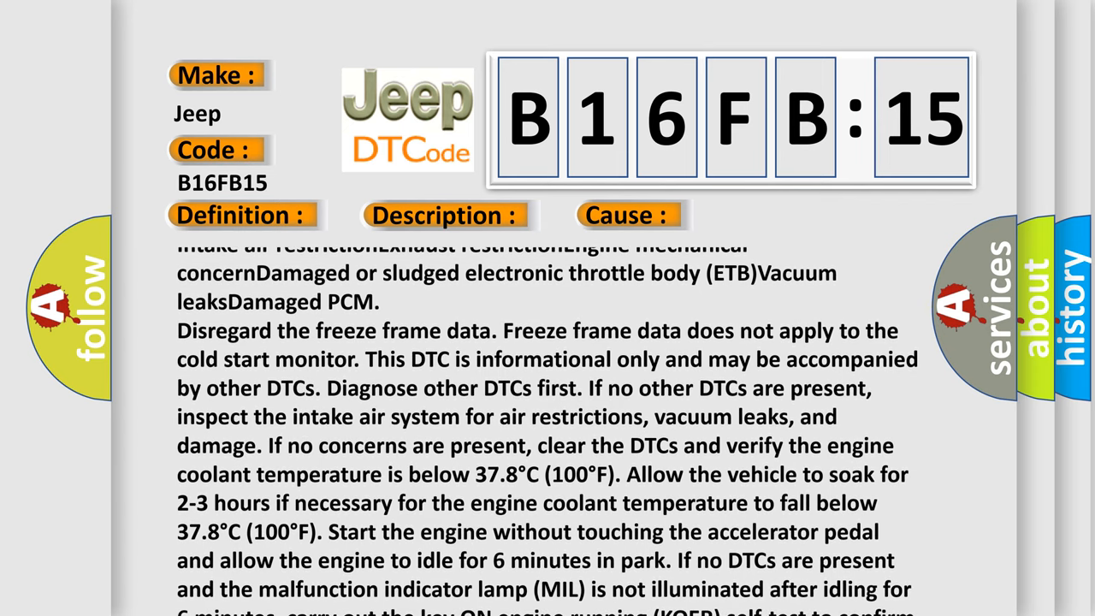
scroll("down", 3)
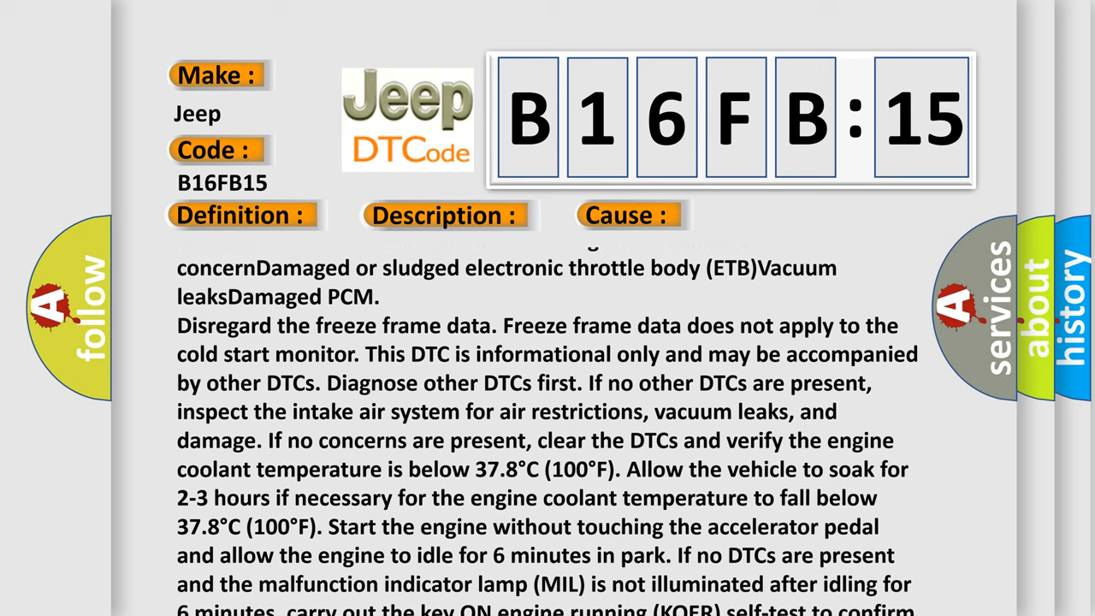
scroll("down", 3)
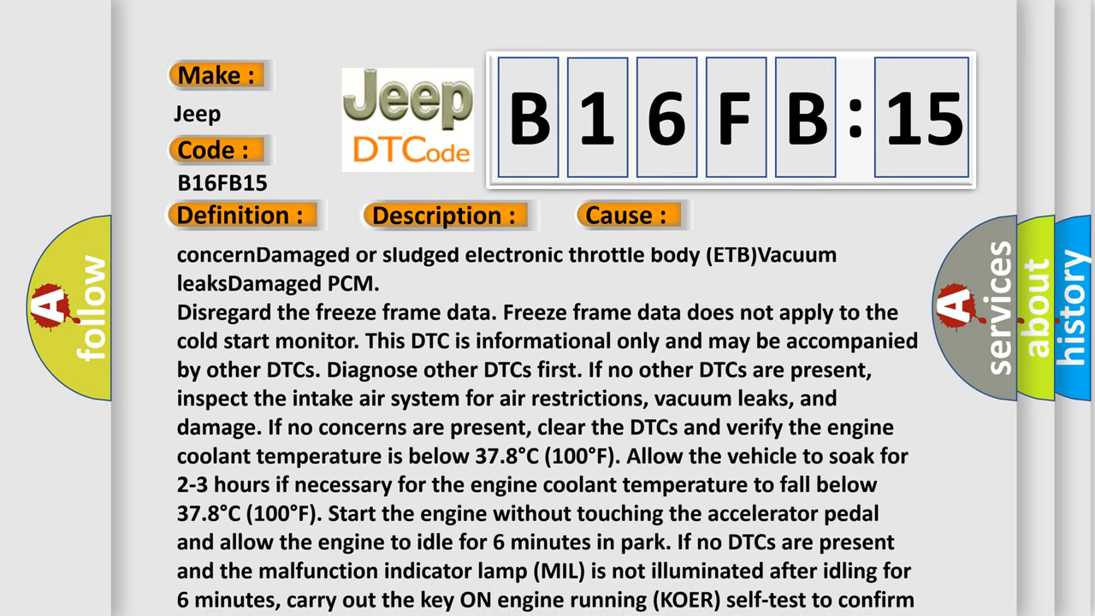
scroll("down", 3)
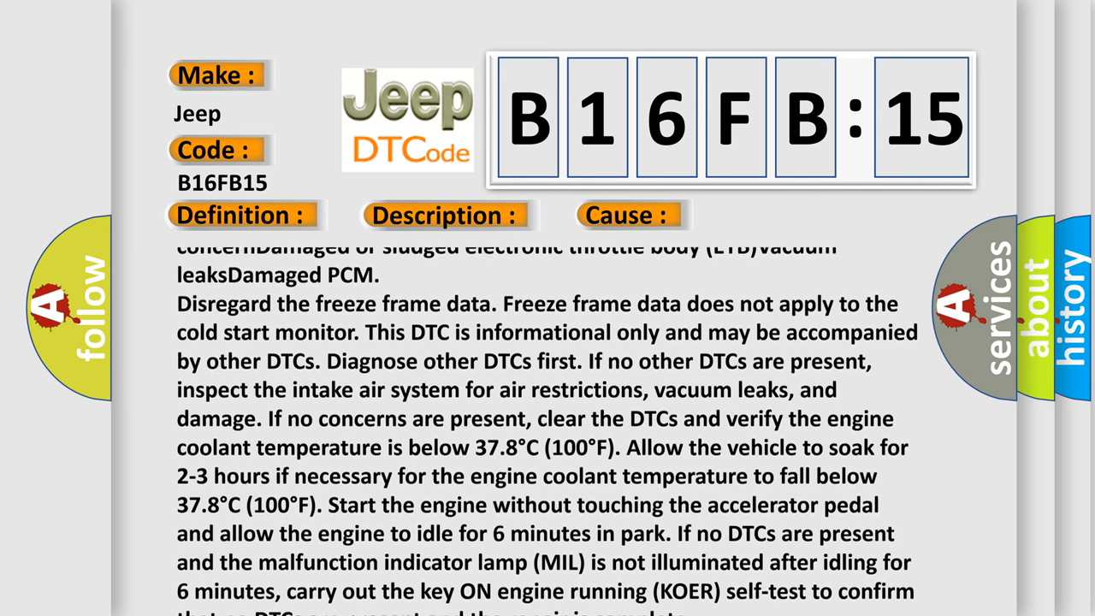
scroll("down", 3)
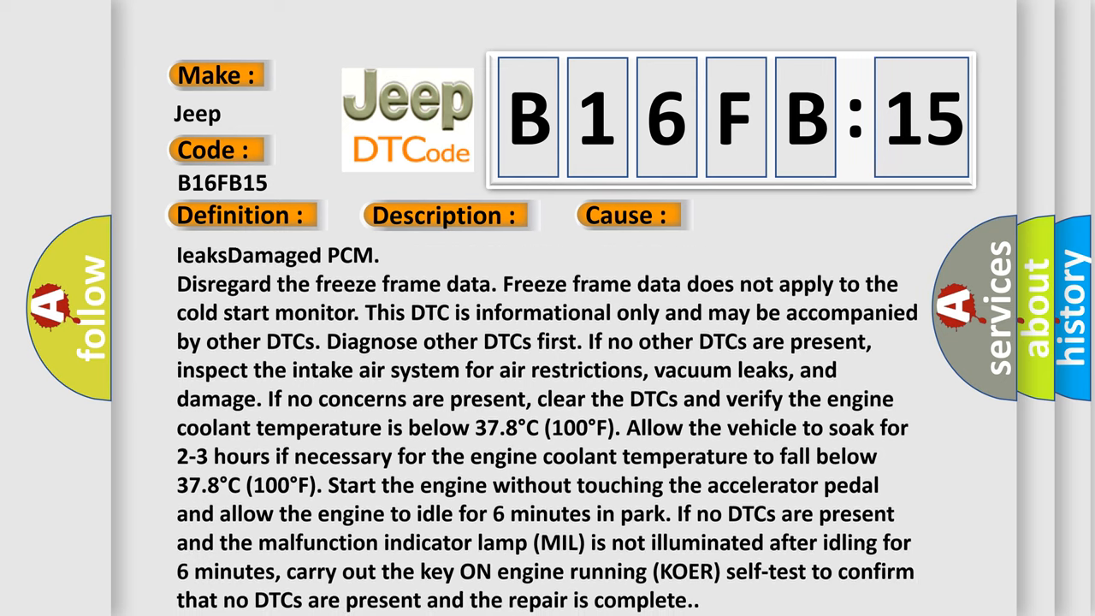
scroll("down", 3)
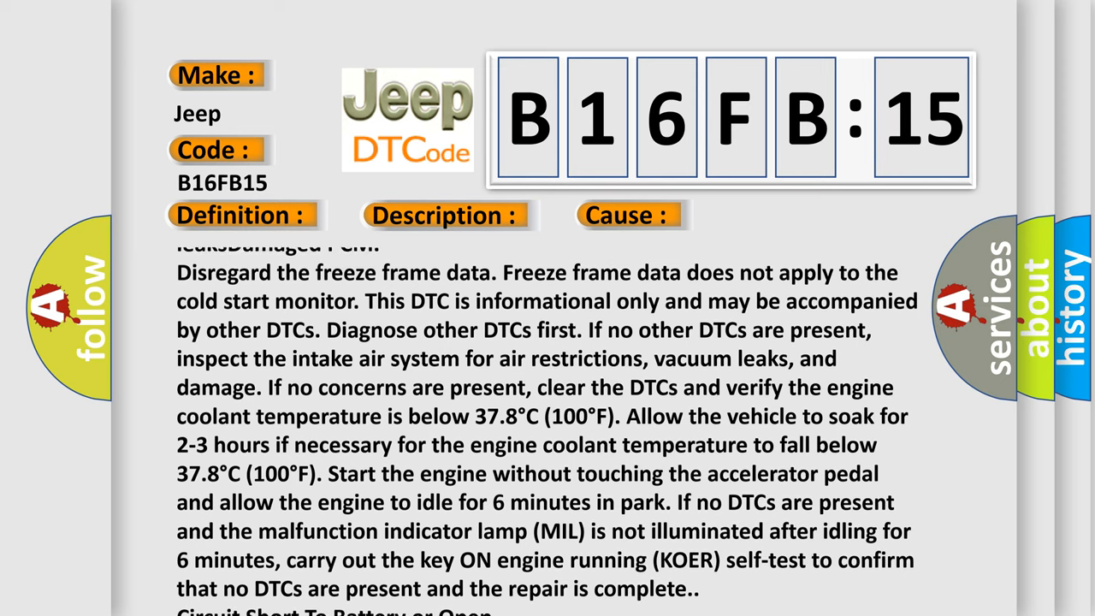
scroll("down", 3)
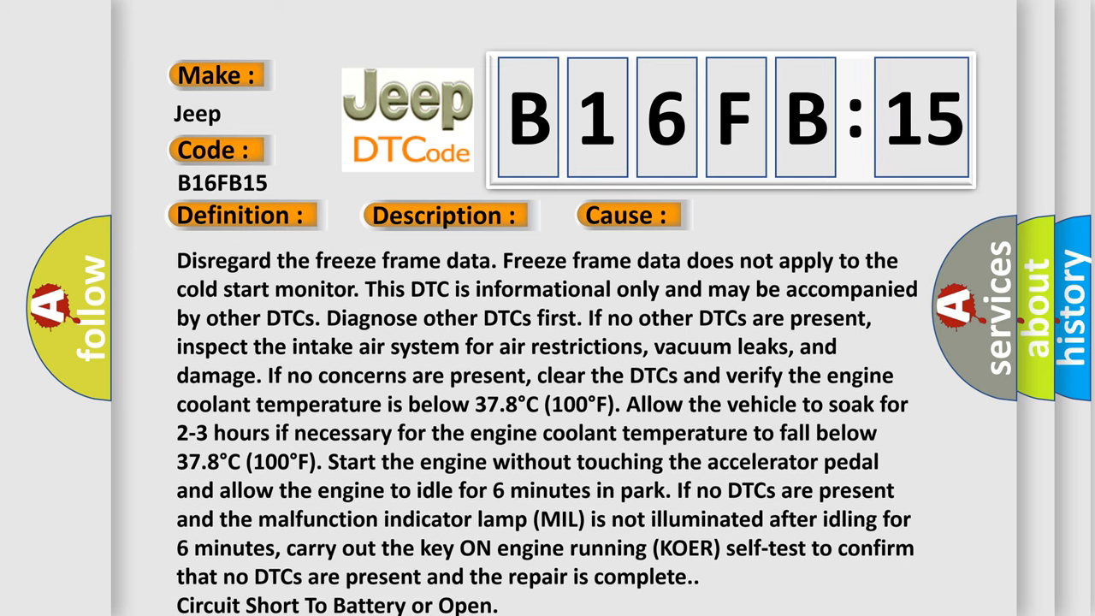
scroll("down", 3)
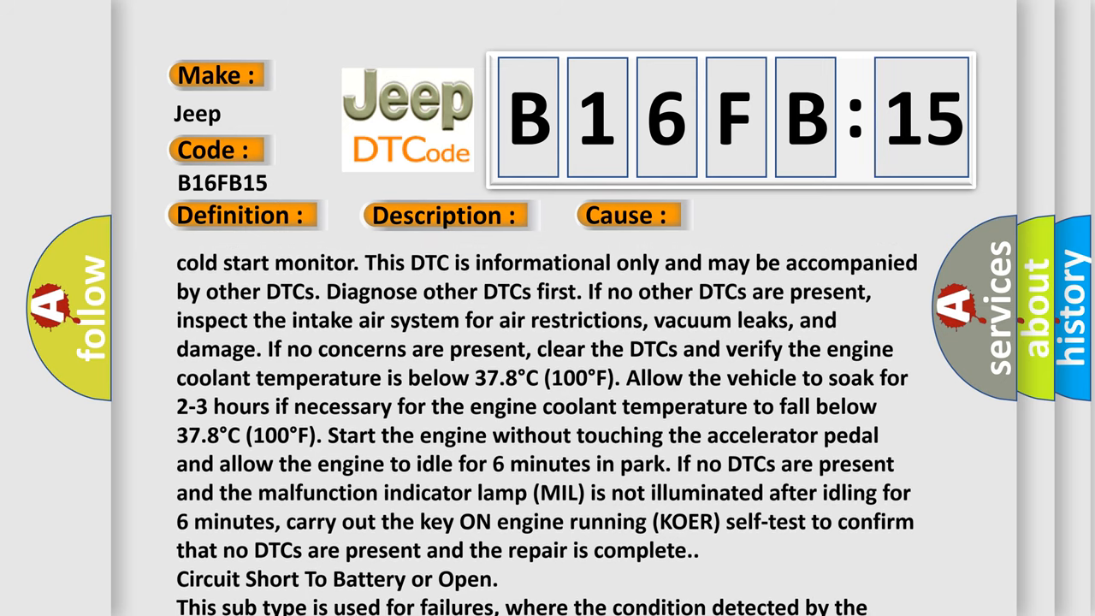
scroll("down", 3)
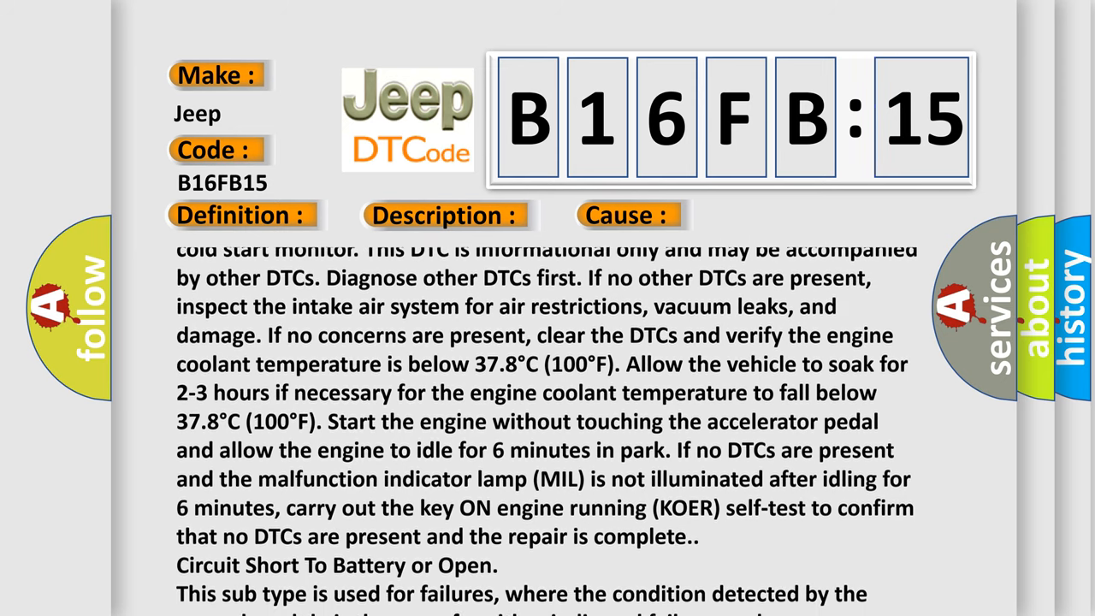
scroll("down", 3)
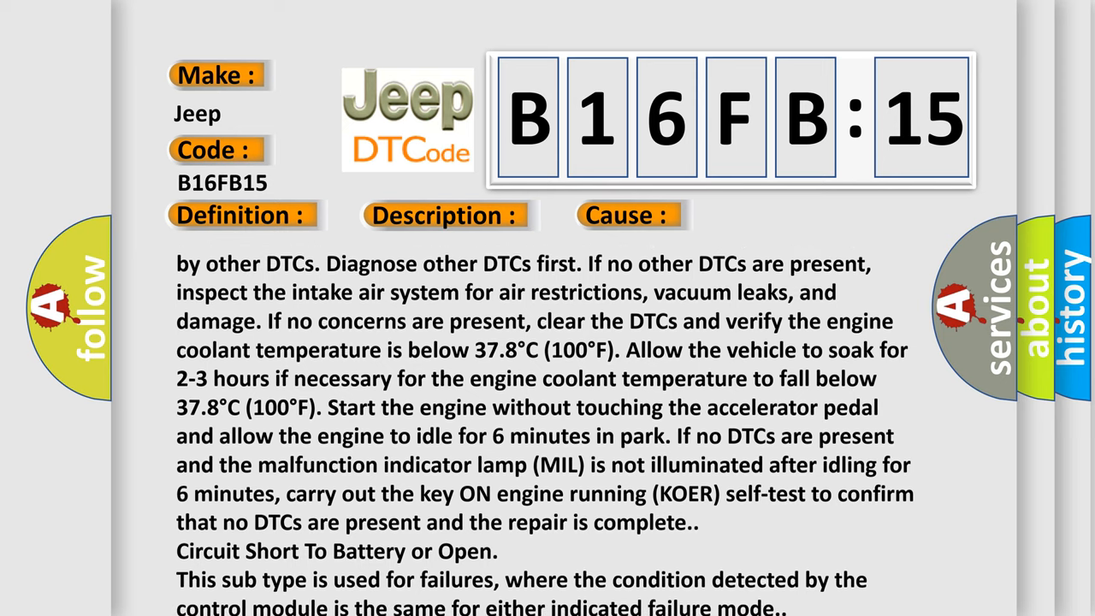
scroll("down", 3)
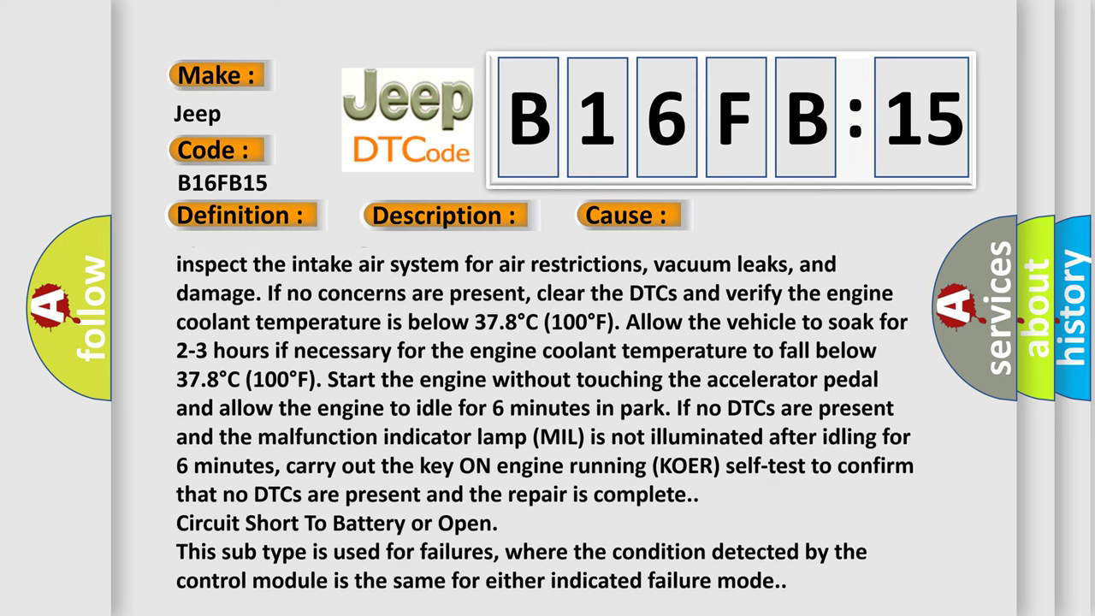
scroll("down", 3)
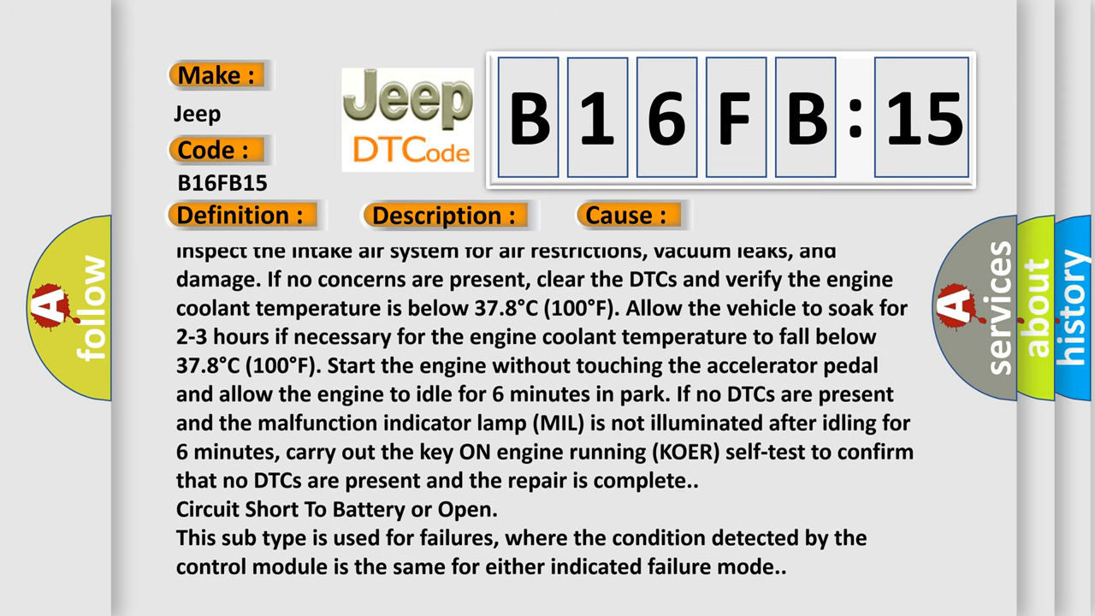
scroll("down", 3)
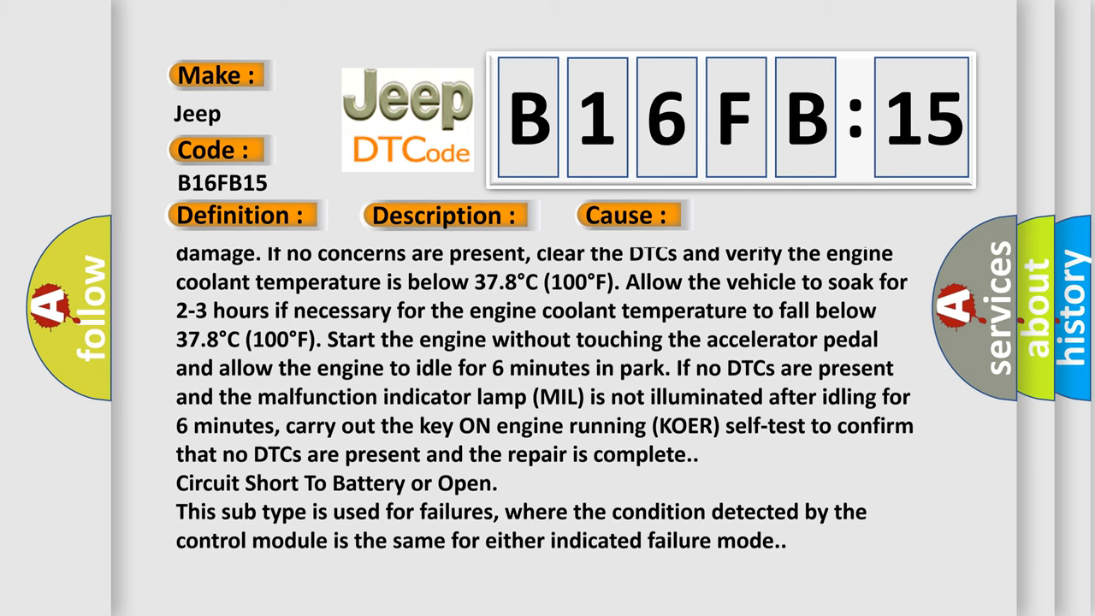
scroll("down", 3)
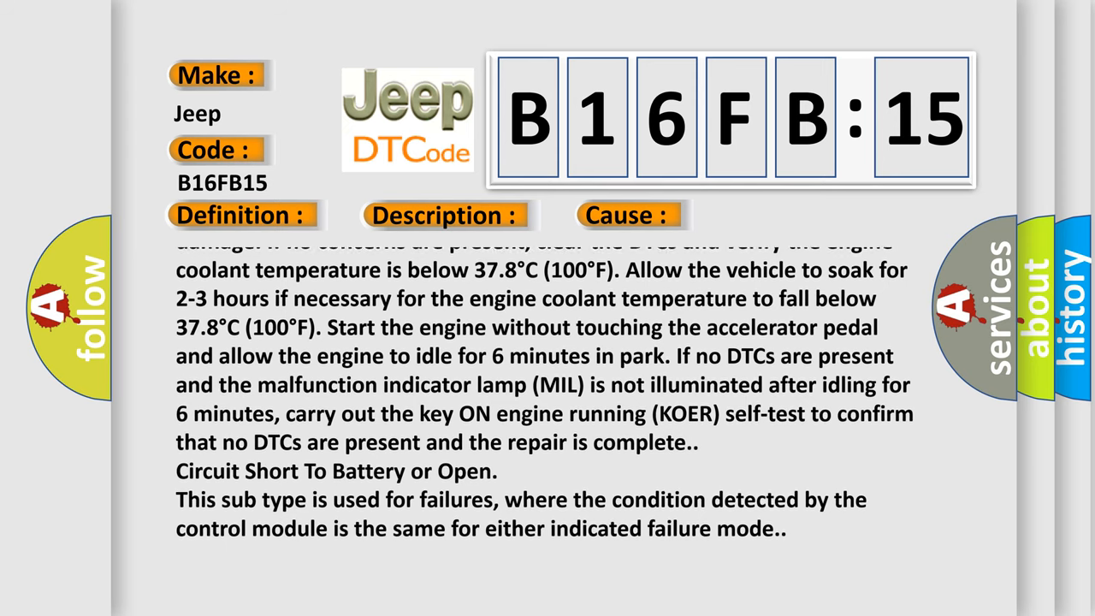